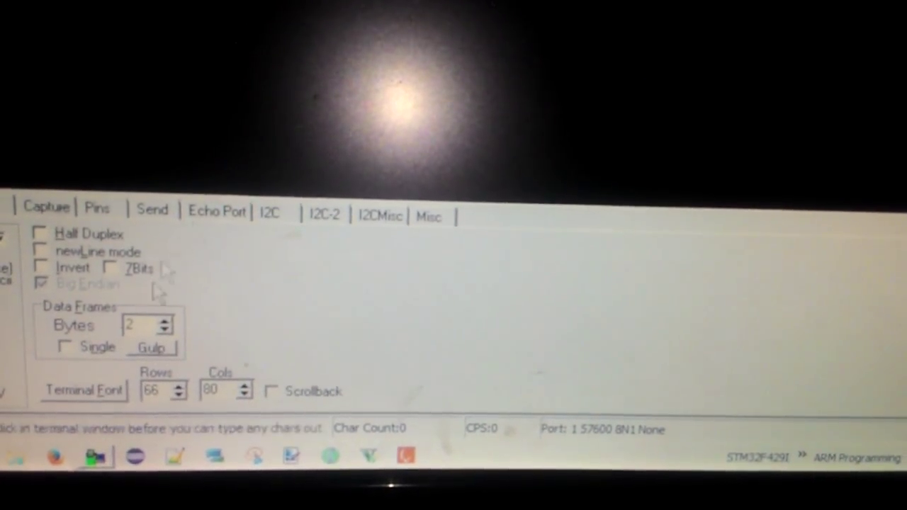
Show the port configuration with baud rate 115200, no parity, 8 data bits and 1 stop bit.
left_click(44, 216)
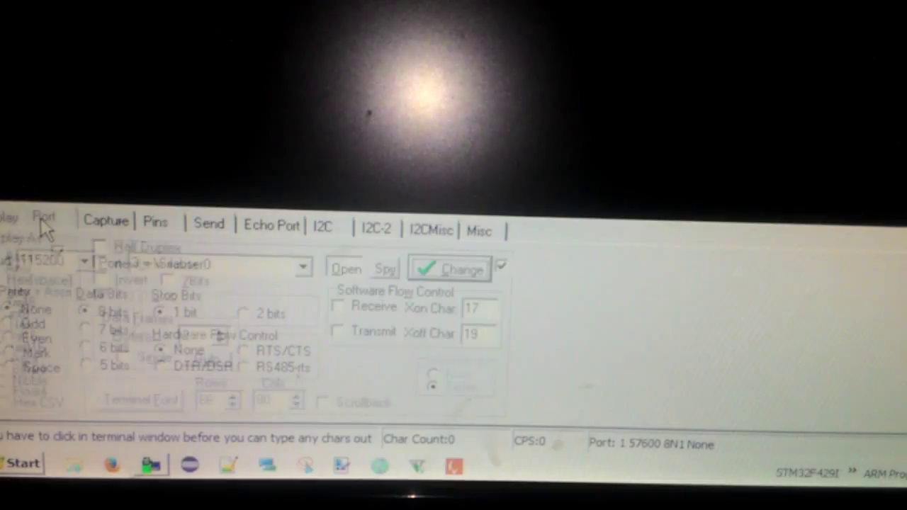